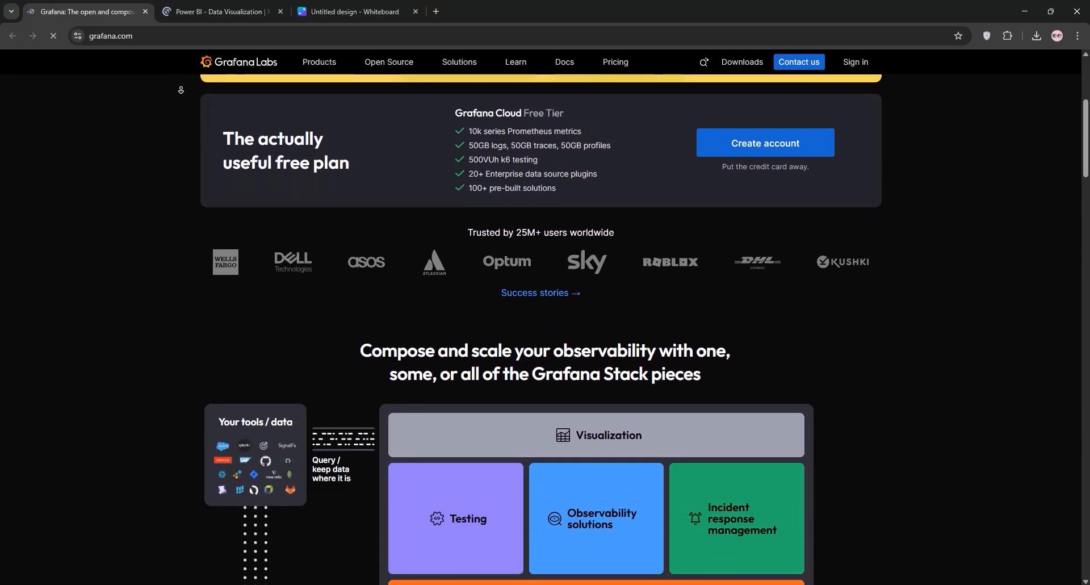
Scroll the grafana.com homepage past the showcase, events and blog sections to the footer.
scroll("down", 3)
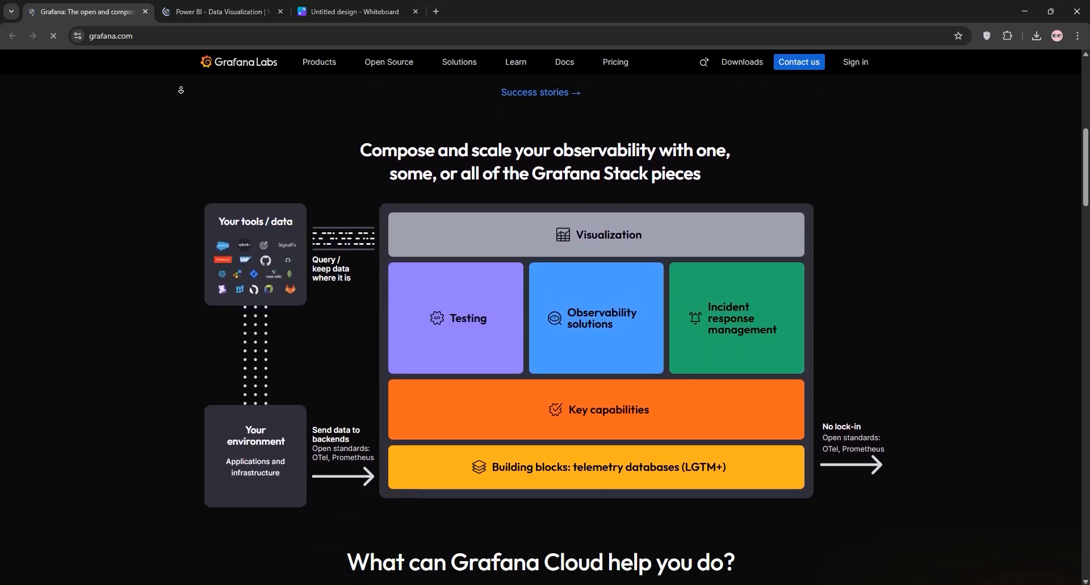
scroll("down", 3)
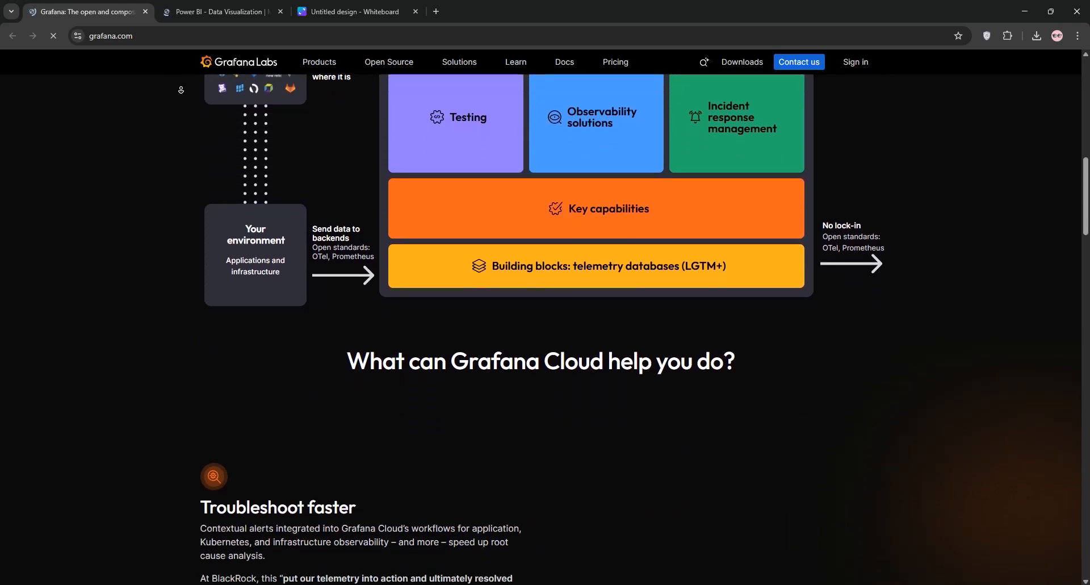
scroll("down", 3)
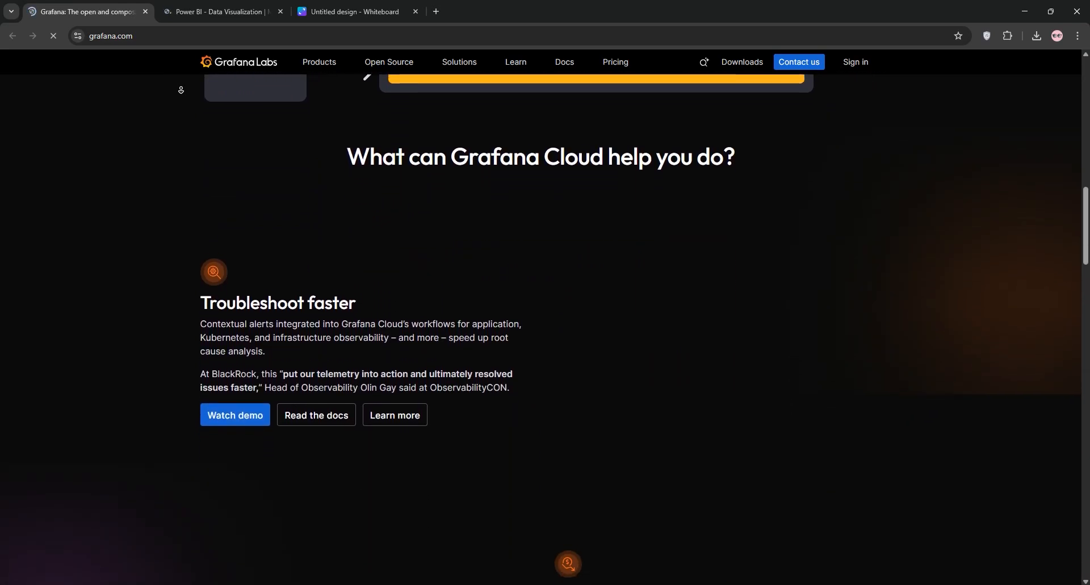
scroll("down", 3)
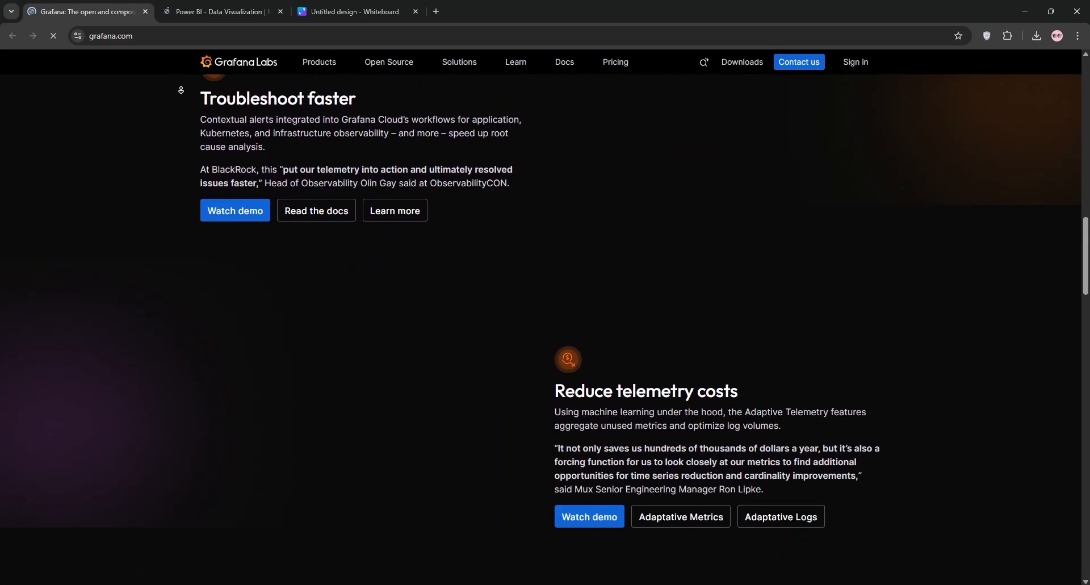
scroll("down", 3)
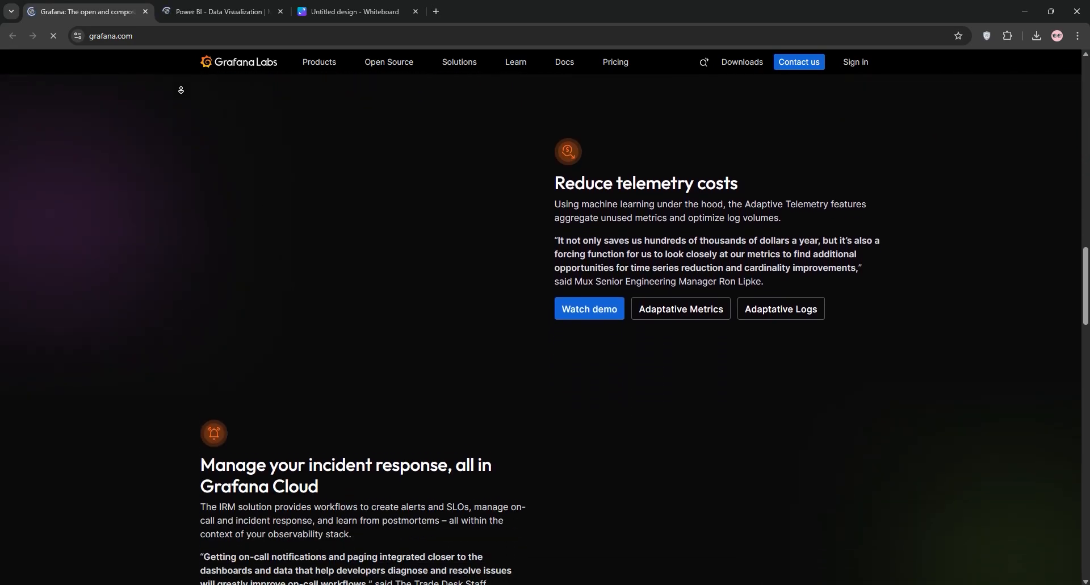
scroll("down", 3)
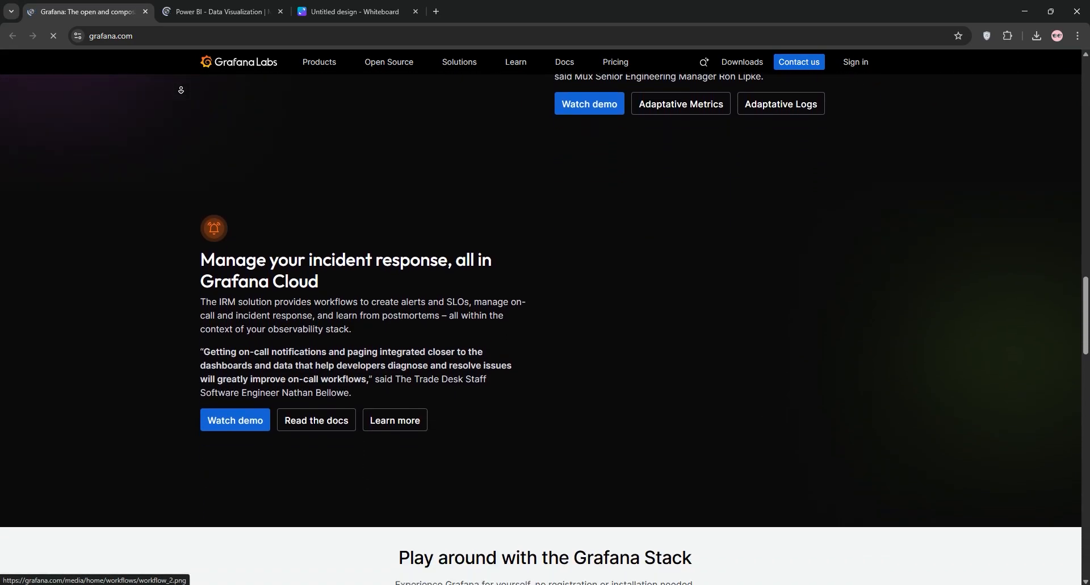
scroll("down", 3)
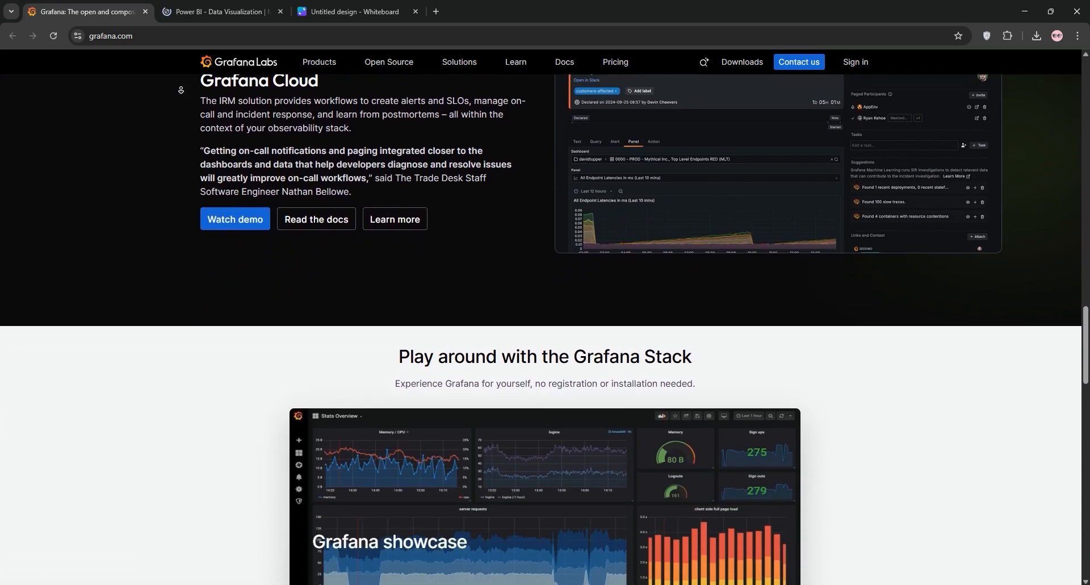
scroll("down", 3)
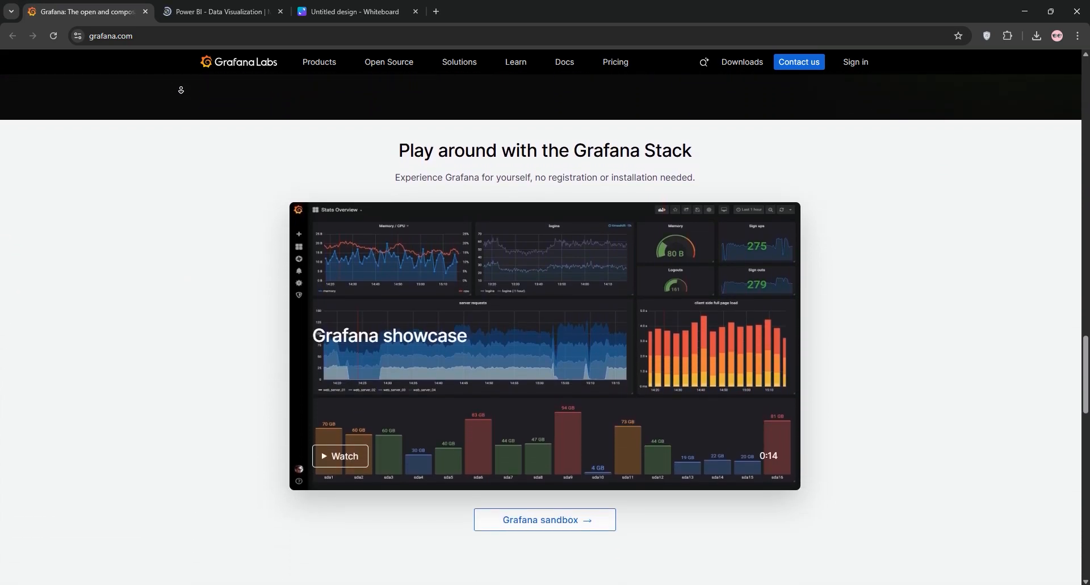
scroll("down", 3)
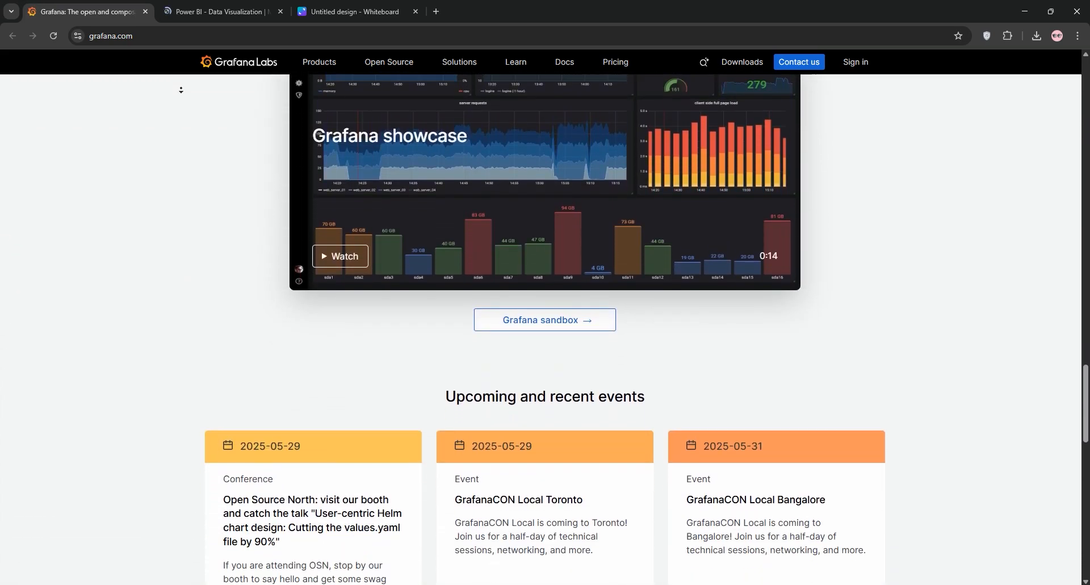
scroll("down", 3)
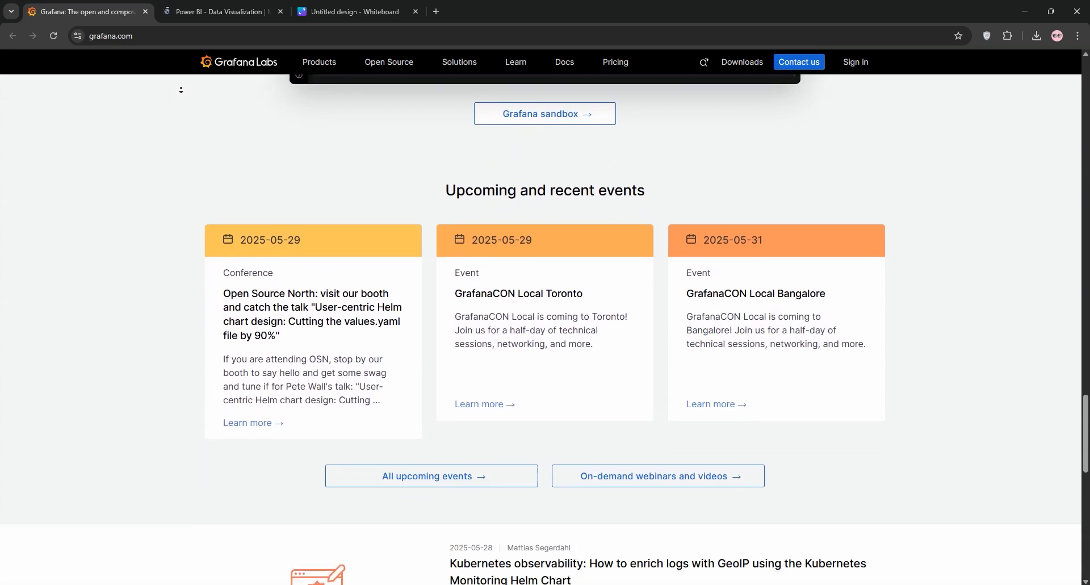
scroll("down", 3)
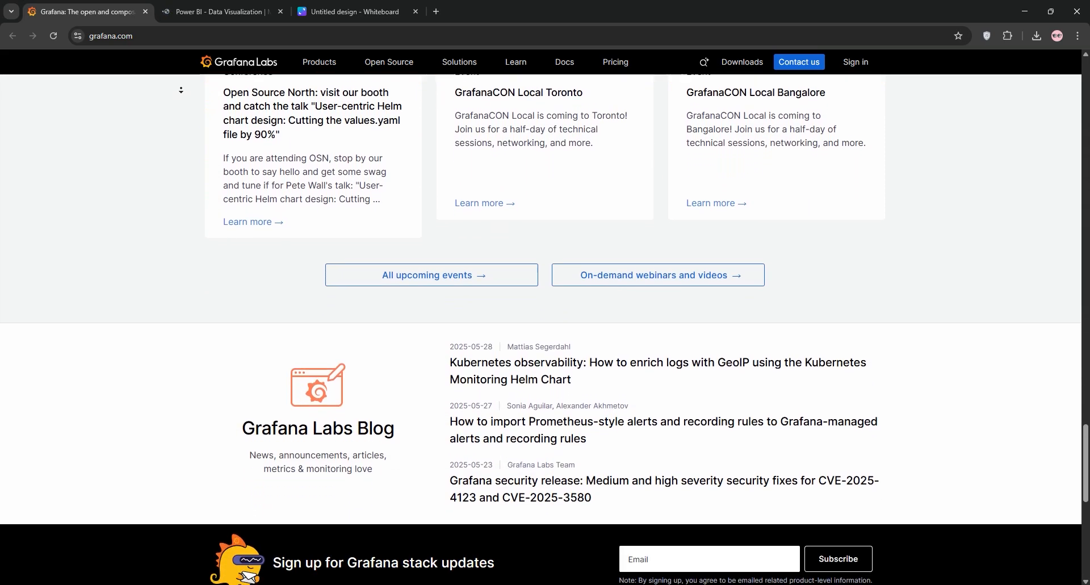
scroll("down", 3)
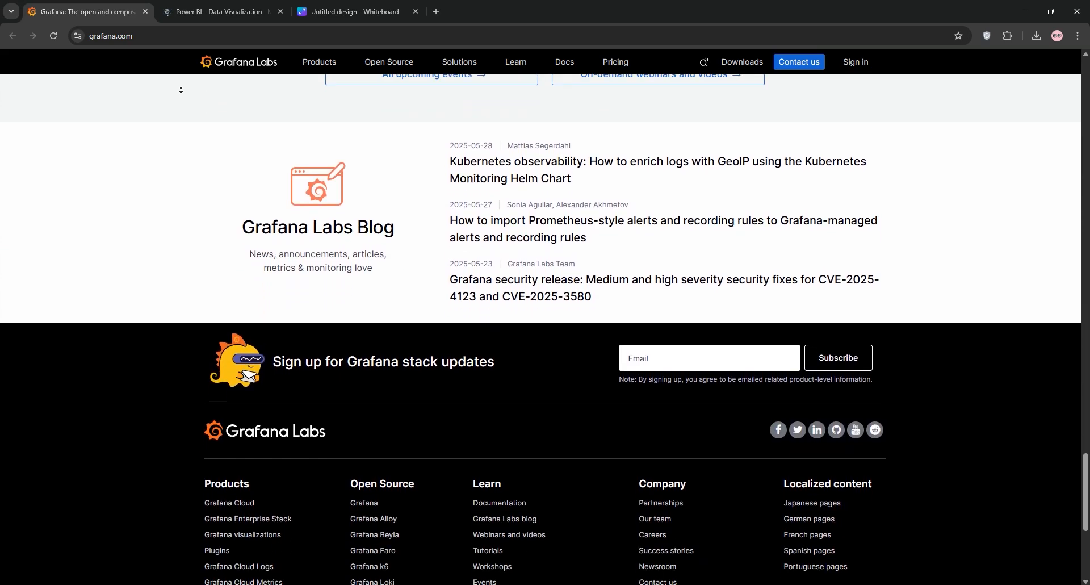
scroll("down", 3)
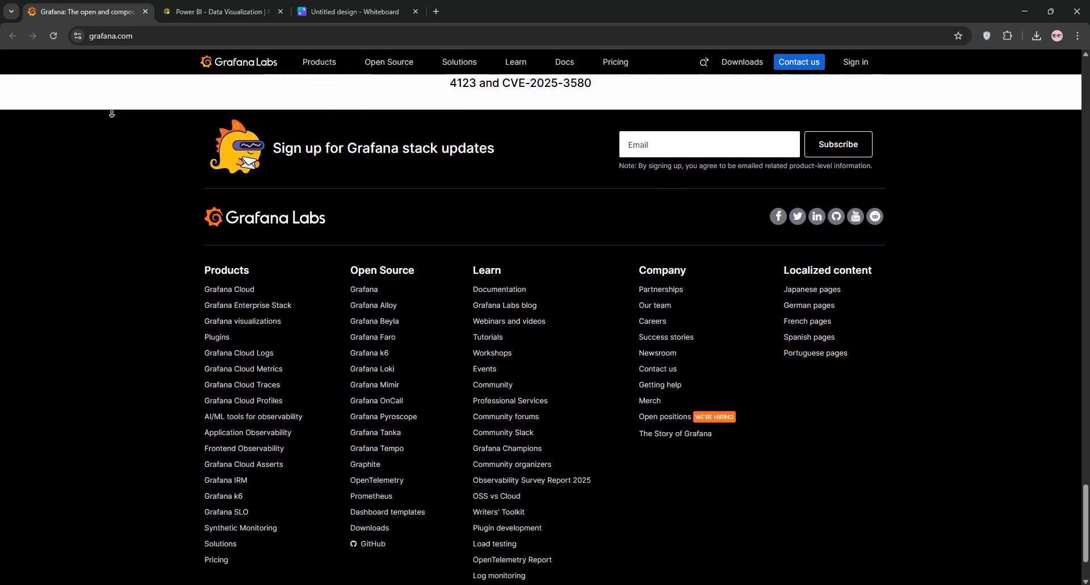
Read the Power BI page through use cases, pricing, security and FAQs to the footer.
left_click(221, 11)
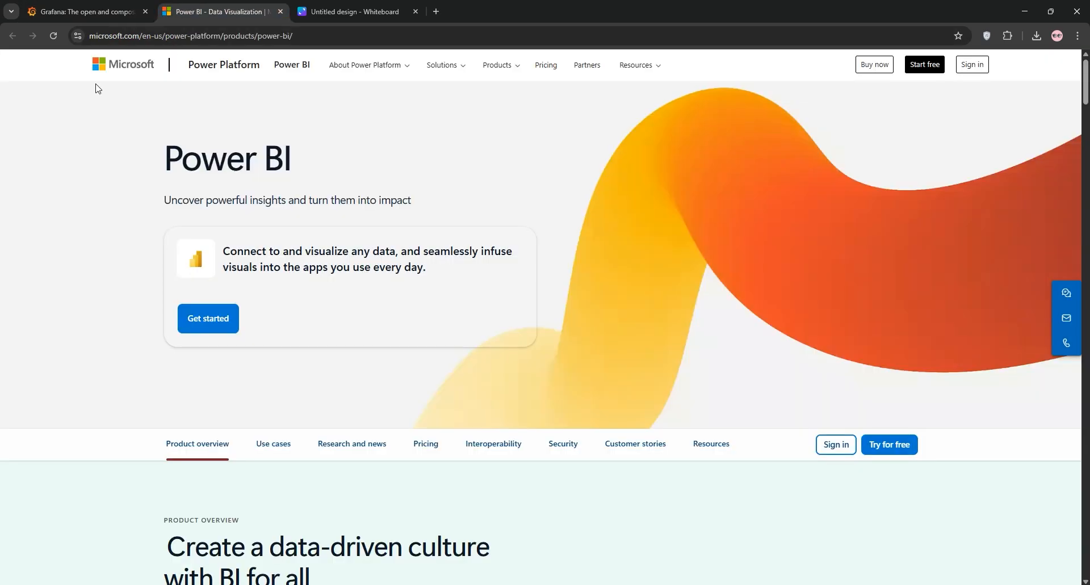
scroll("down", 3)
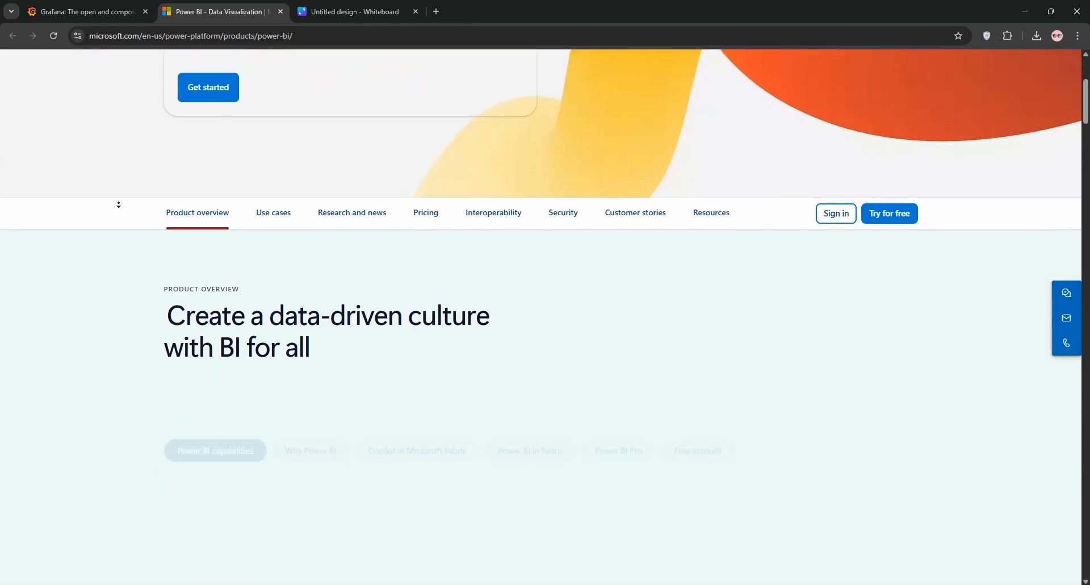
scroll("down", 3)
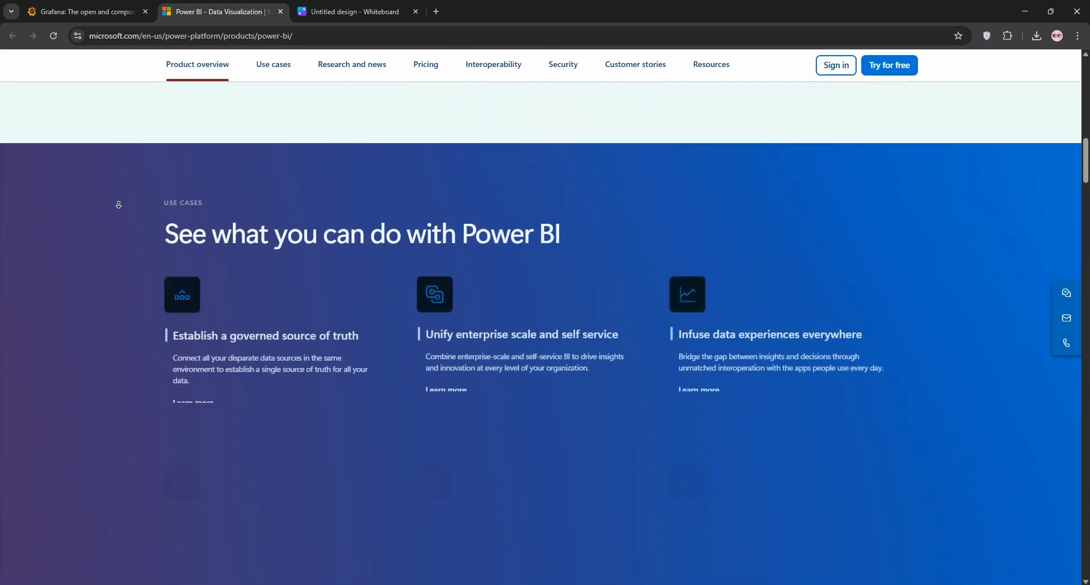
scroll("down", 3)
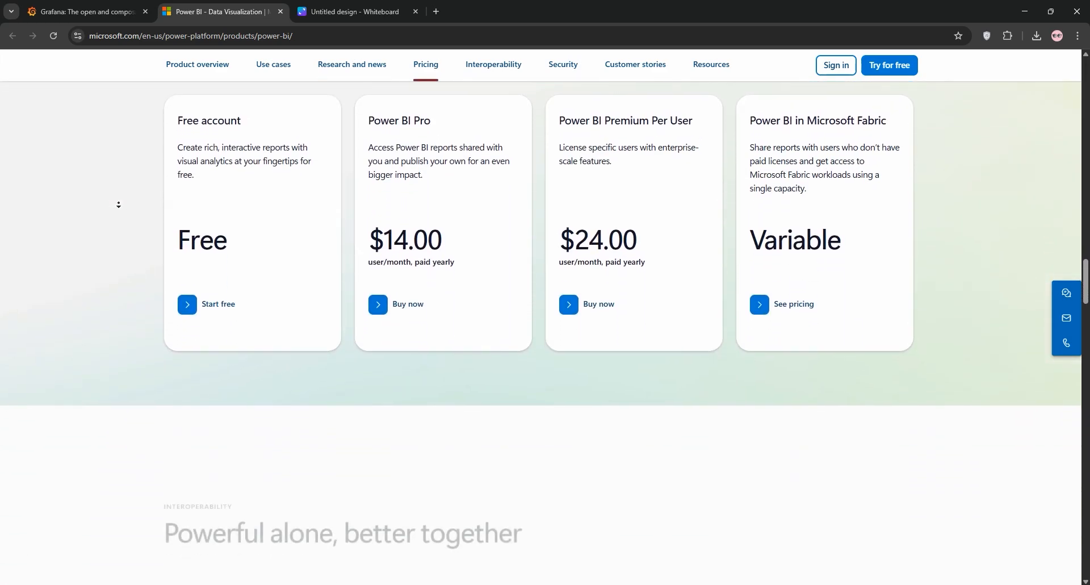
scroll("down", 3)
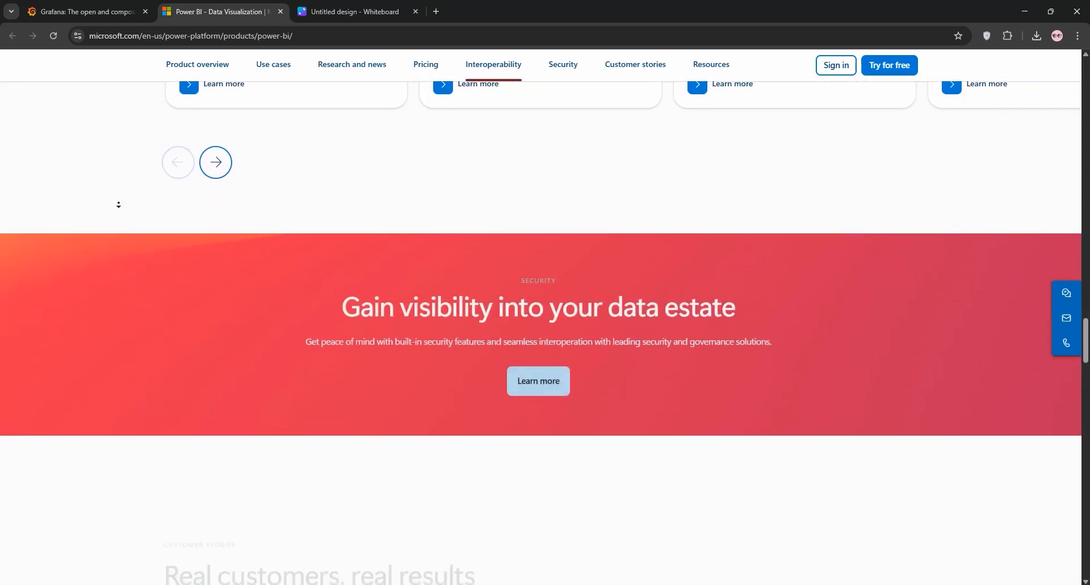
scroll("down", 3)
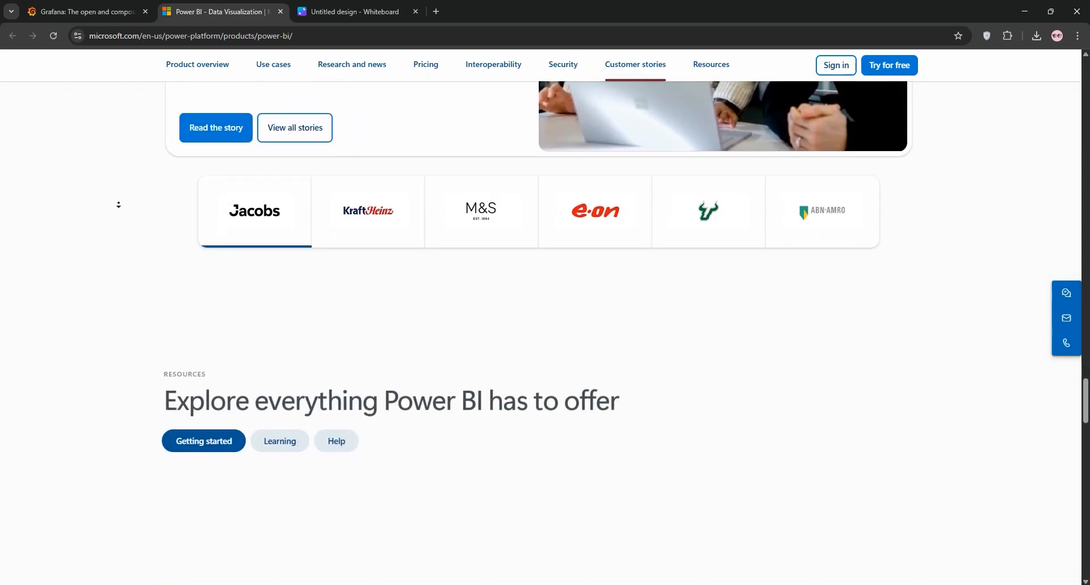
scroll("down", 3)
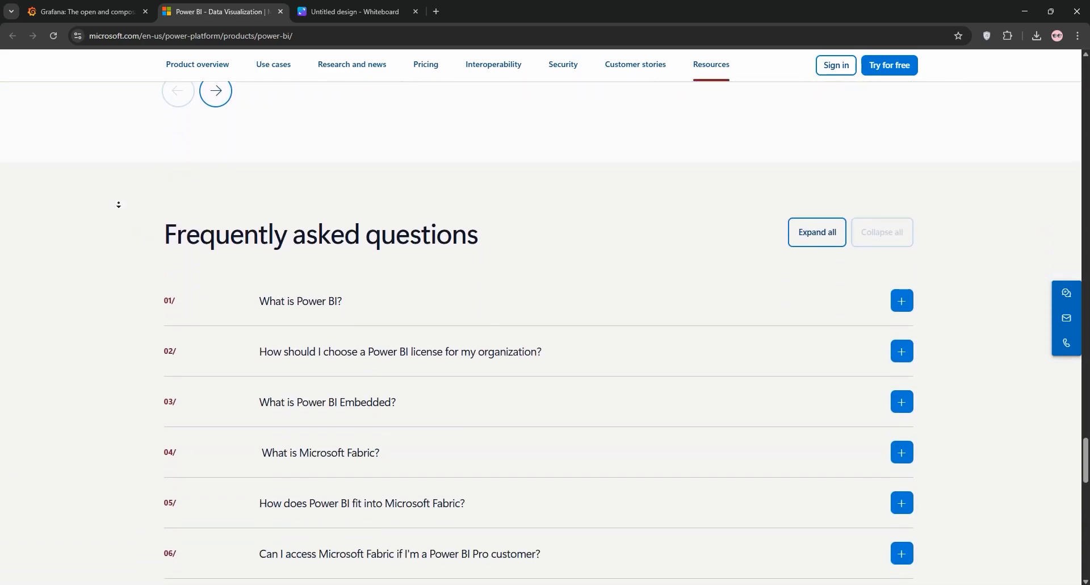
scroll("down", 3)
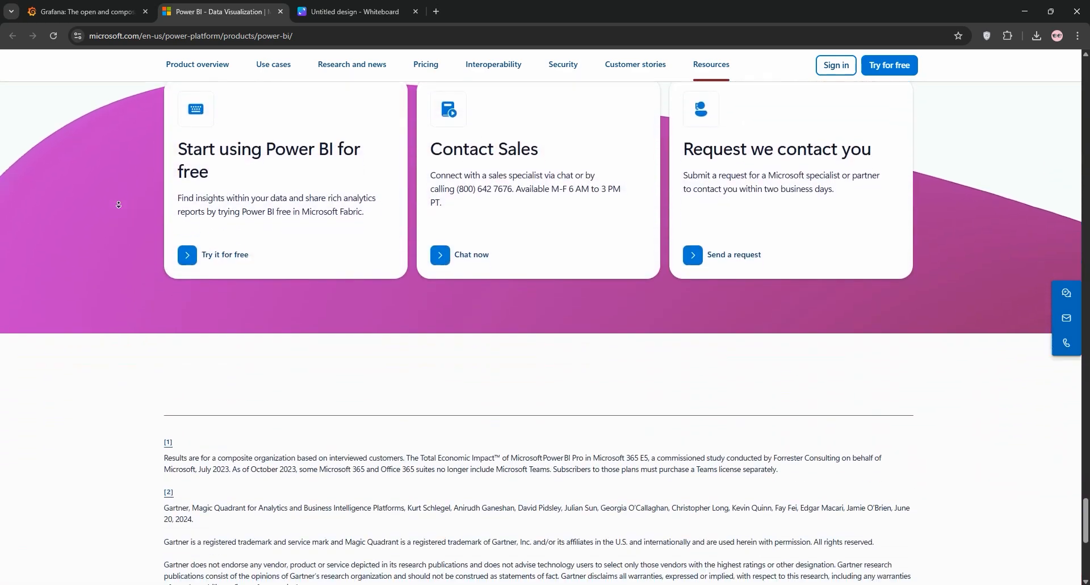
scroll("down", 3)
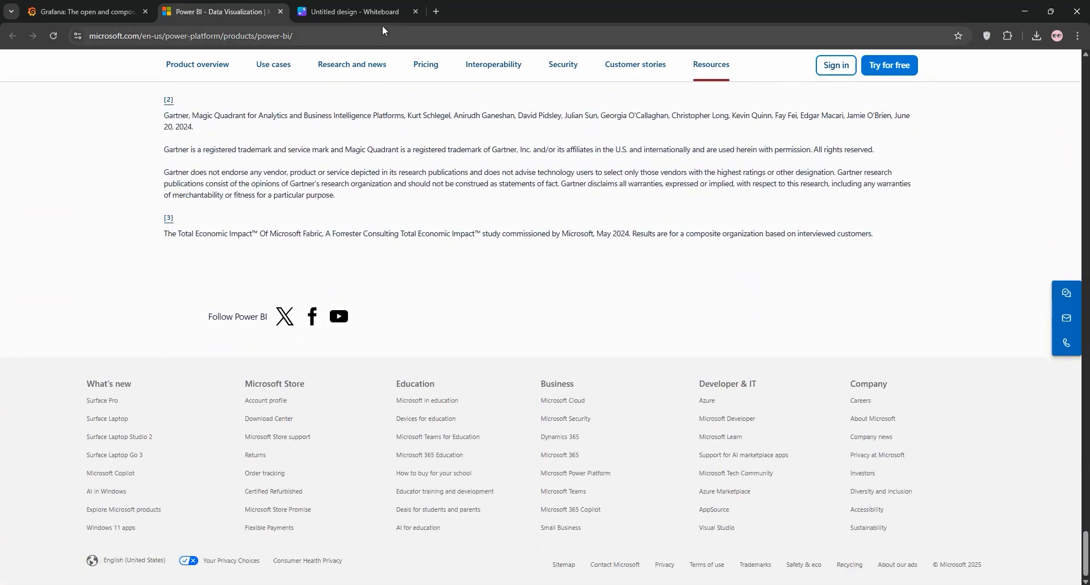
Show the 'Untitled design - Whiteboard' tab with the Grafana vs Power BI table.
left_click(354, 11)
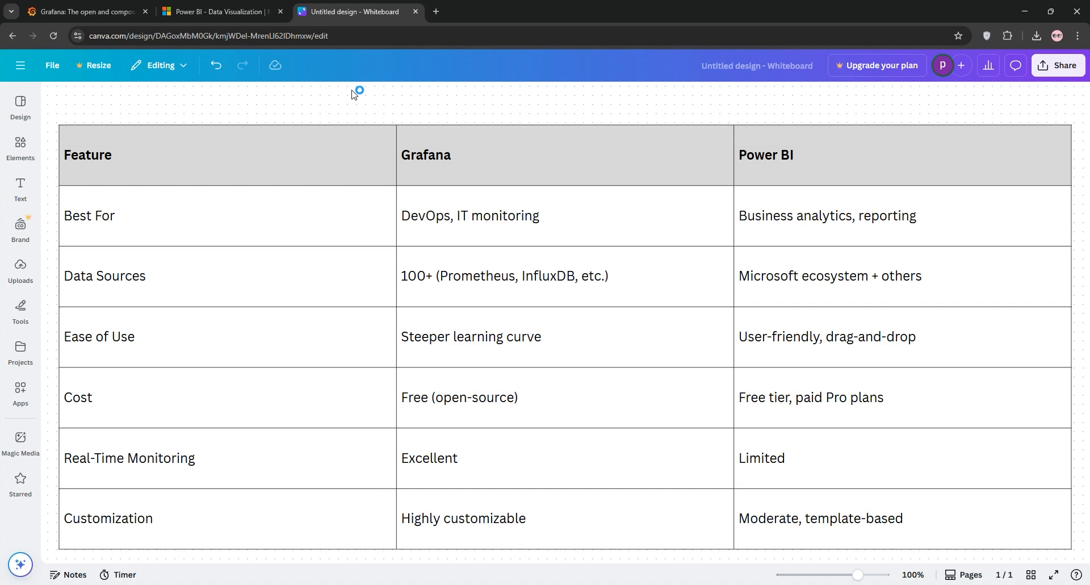
mouse_move(354, 95)
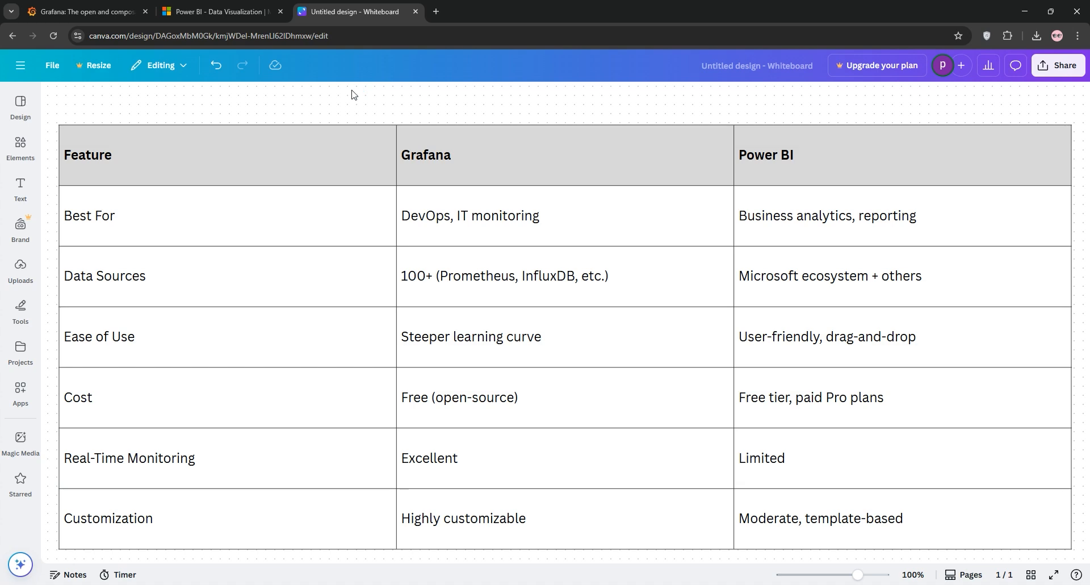